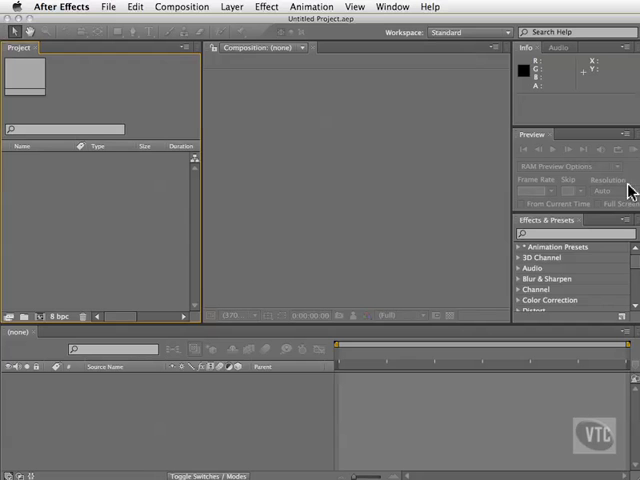
mouse_move(493, 138)
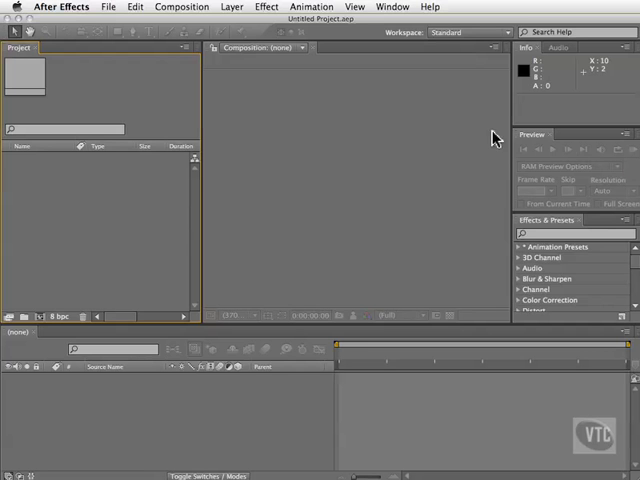